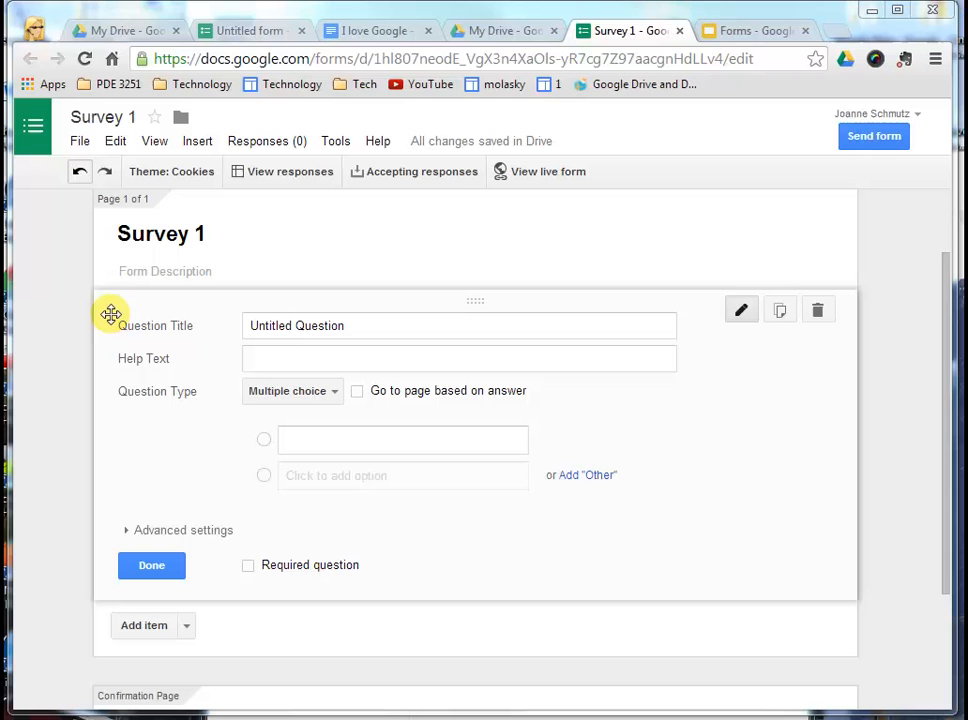
pyautogui.moveTo(155, 400)
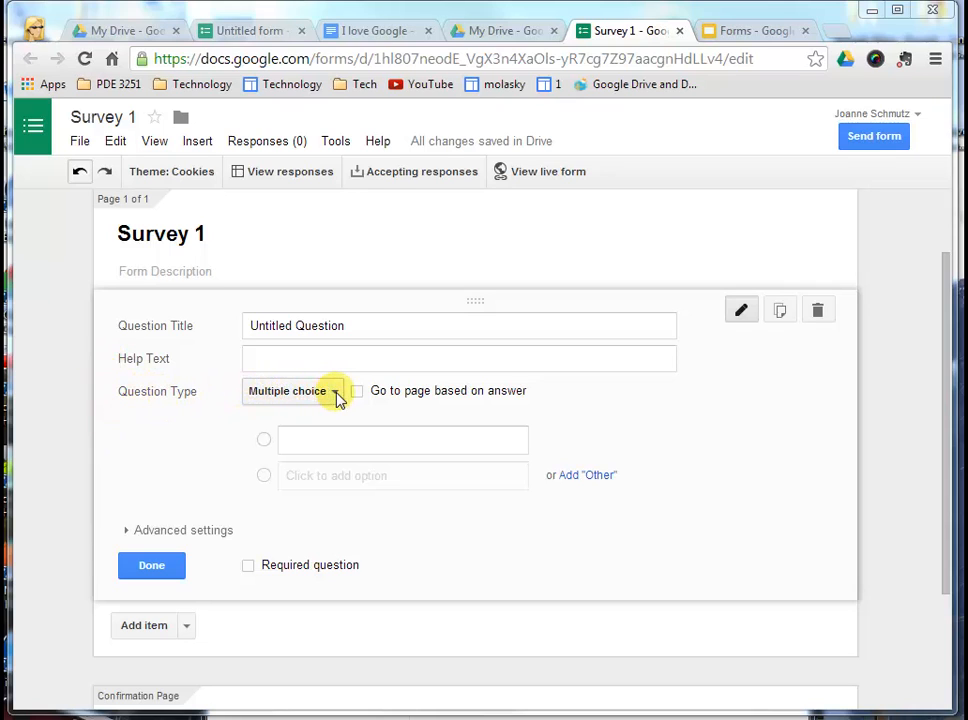
# Title the first question 'What is your favorite color?', leaving its question type unchanged.
pyautogui.click(295, 390)
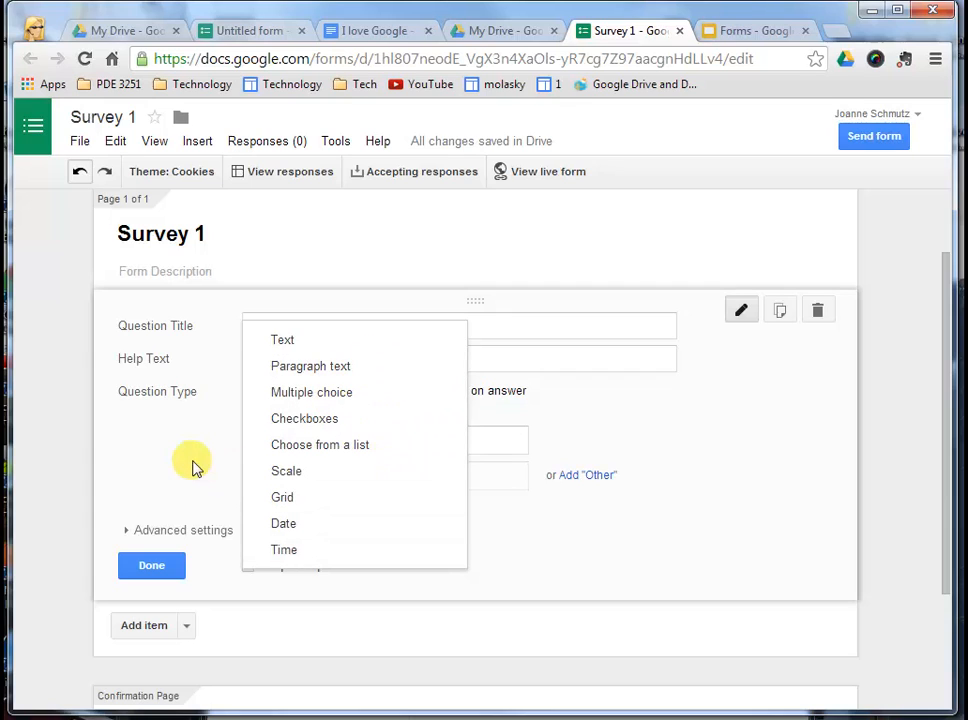
pyautogui.click(311, 391)
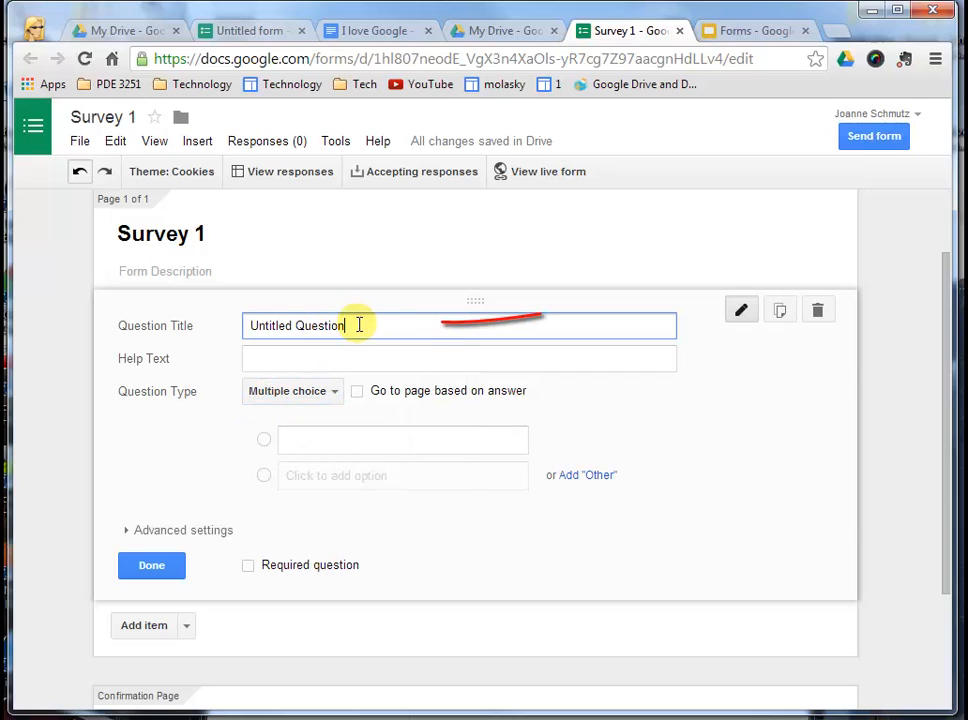
pyautogui.write('What is your favor')
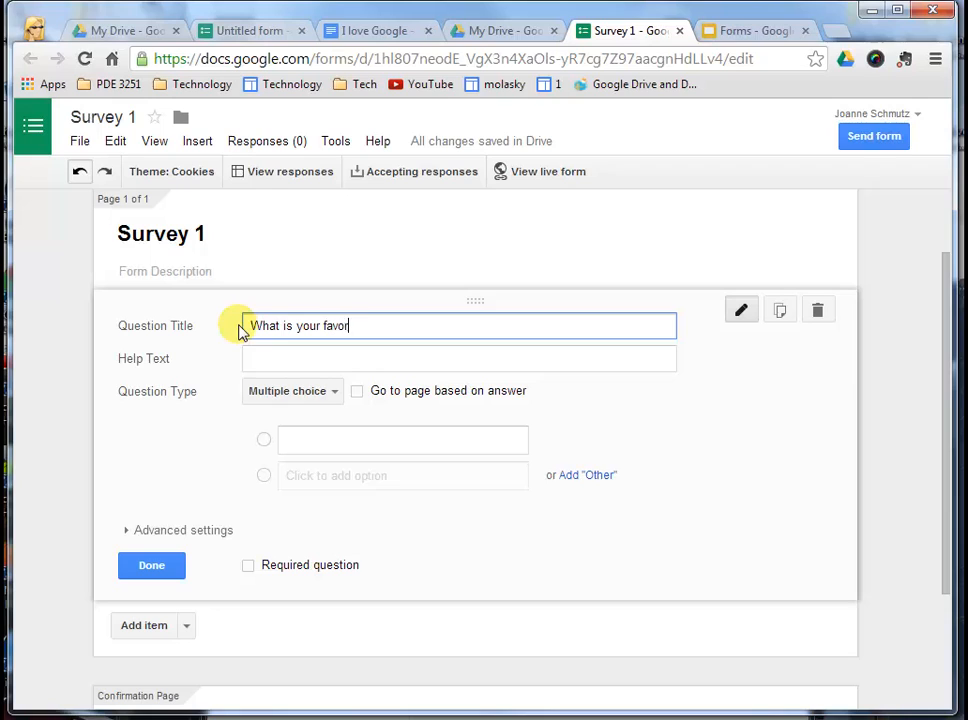
pyautogui.write('ite color?')
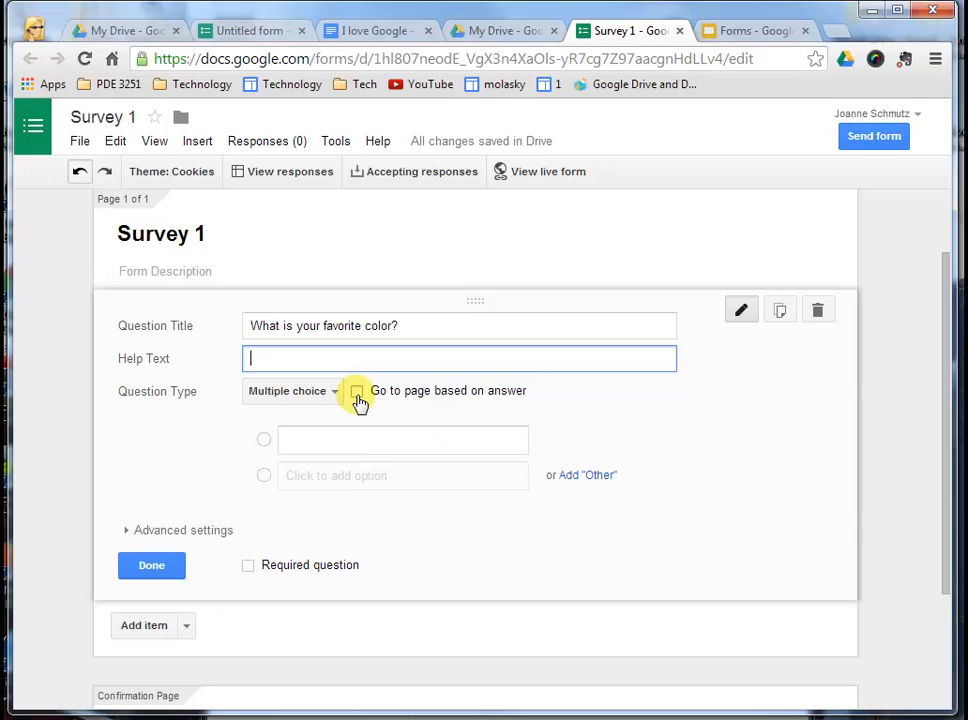
# Add Red and Blue answer options plus an 'Other' free-text choice.
pyautogui.write('Red')
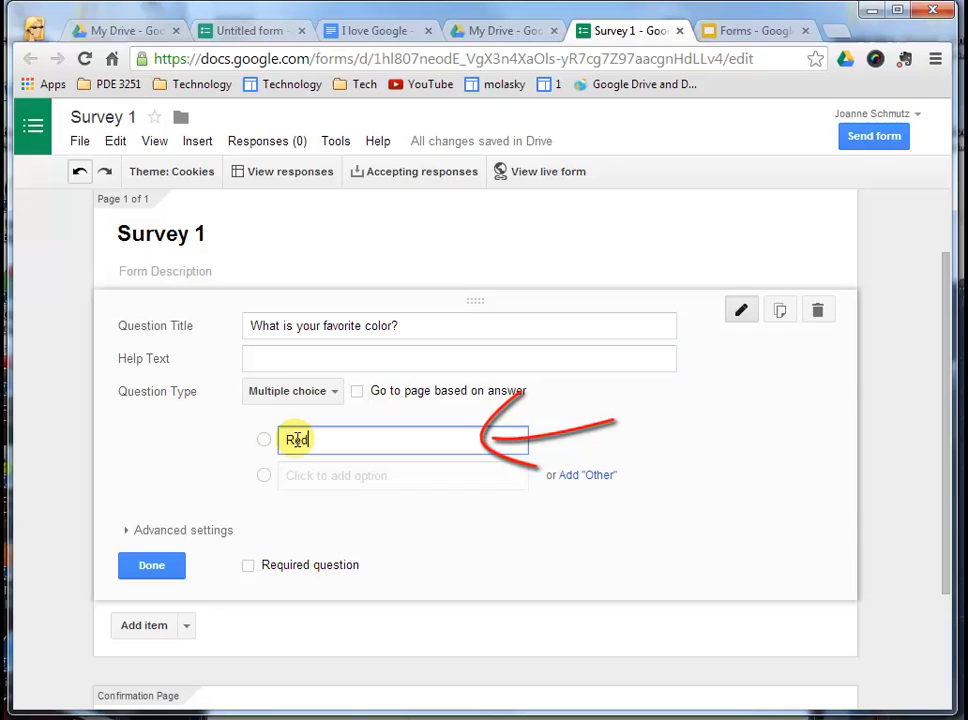
pyautogui.write('Option 2Bl')
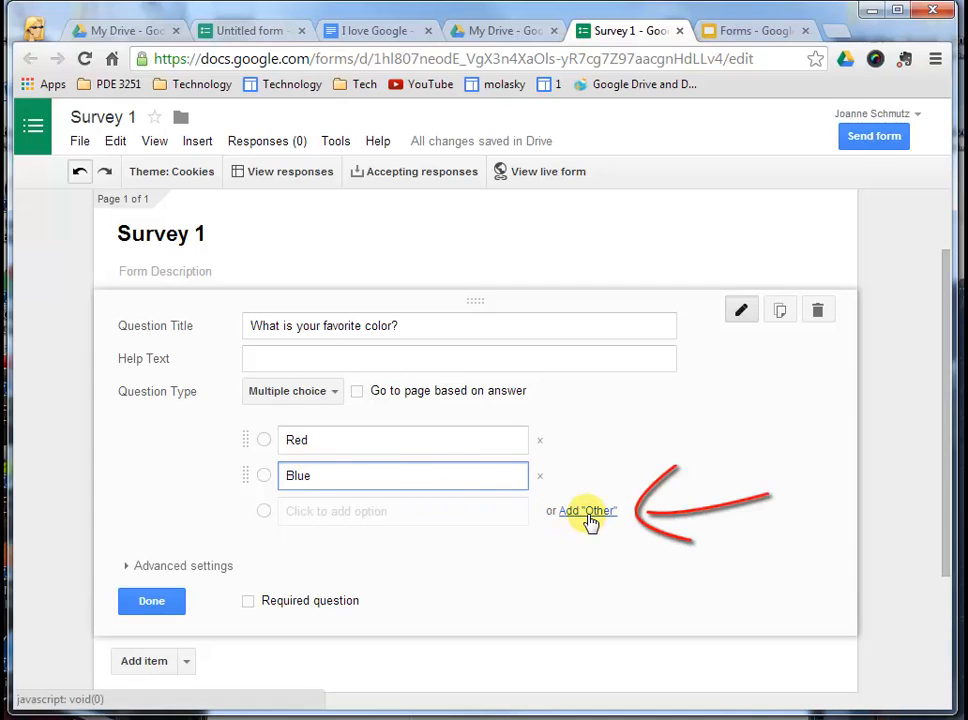
pyautogui.click(588, 511)
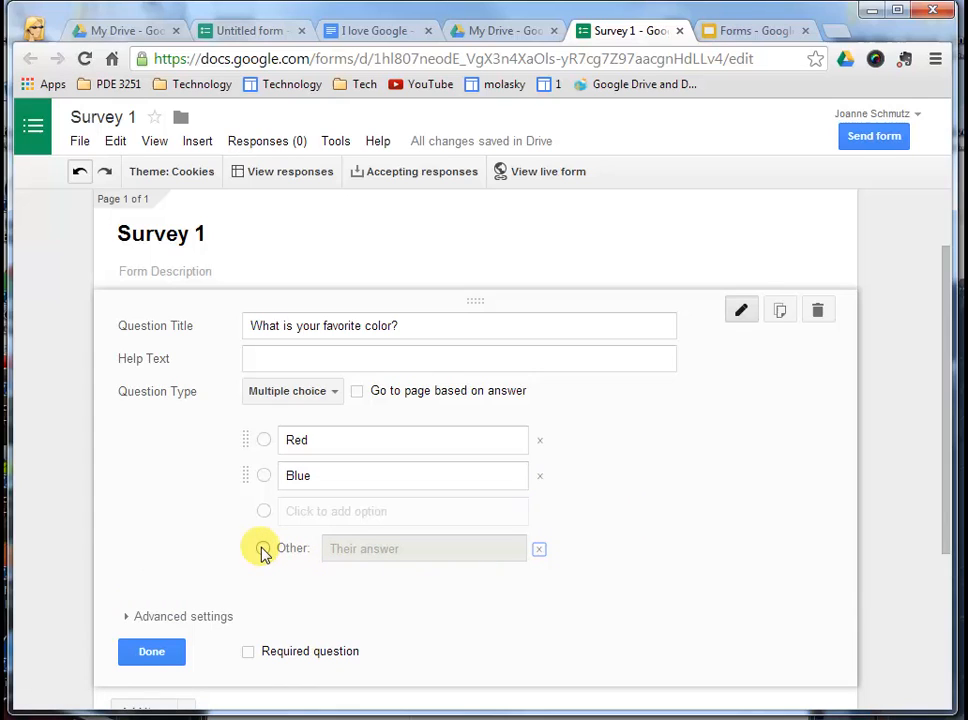
pyautogui.moveTo(425, 555)
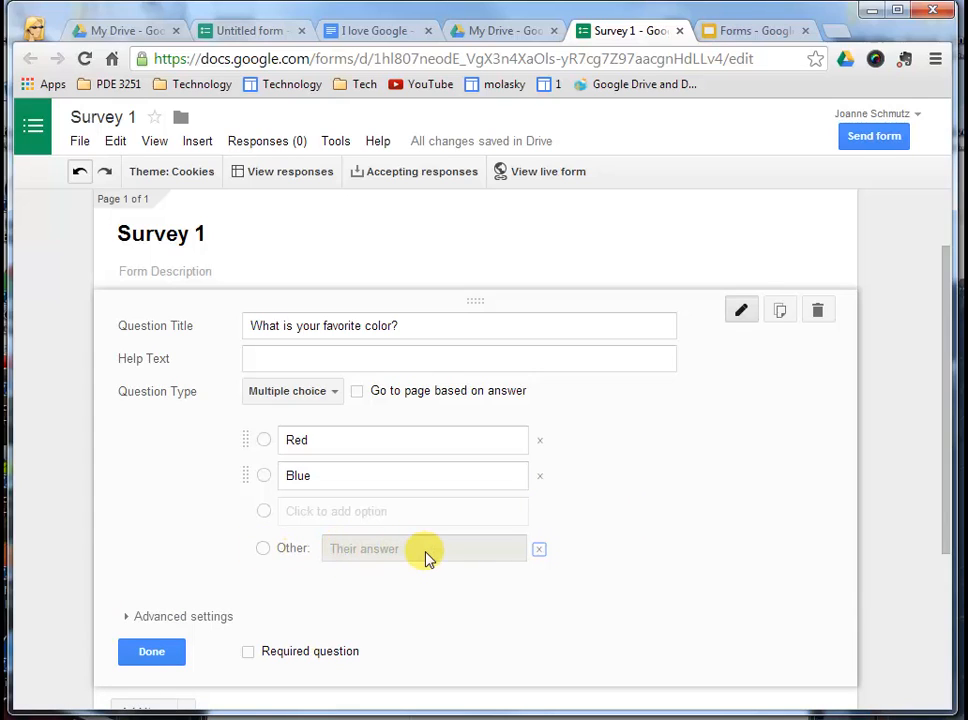
pyautogui.scroll(-3)
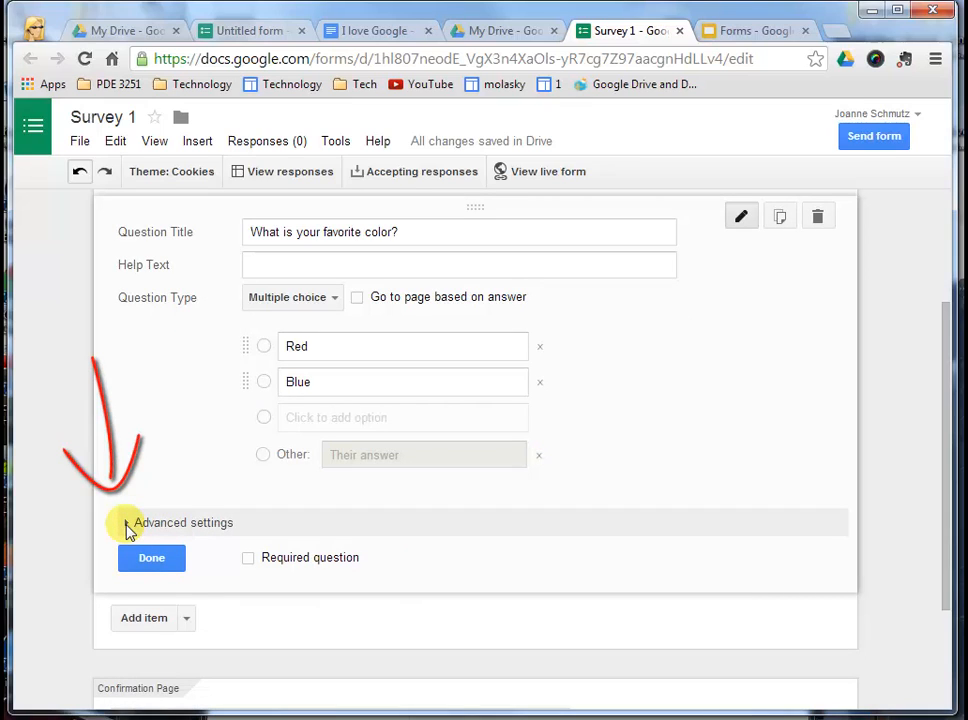
# Mark the favorite color question as required in Advanced settings and finish editing.
pyautogui.click(183, 522)
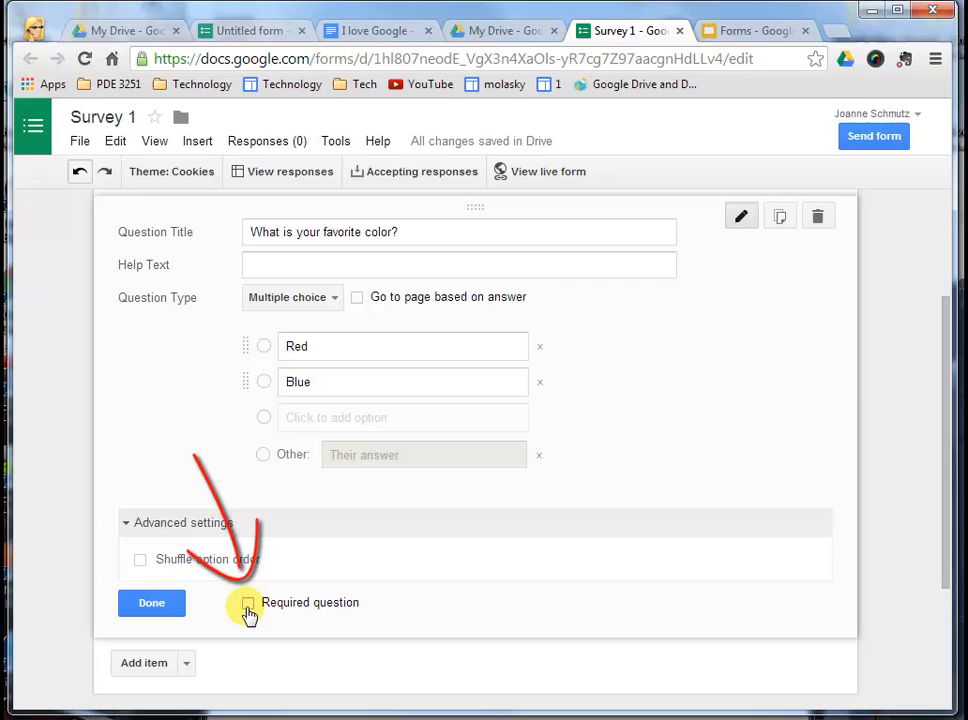
pyautogui.click(248, 603)
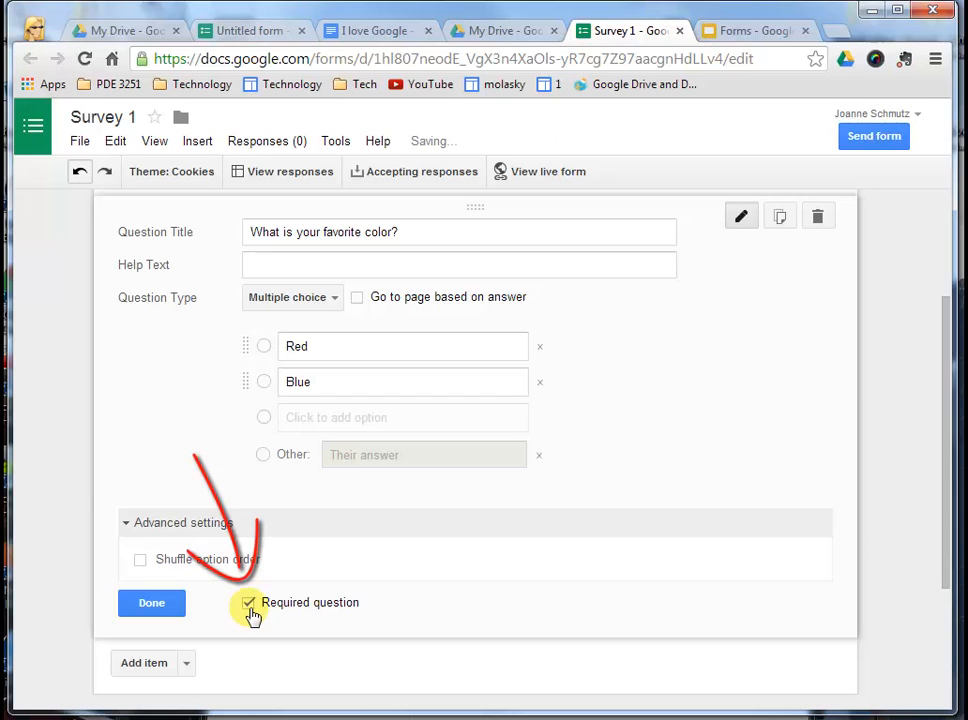
pyautogui.click(151, 602)
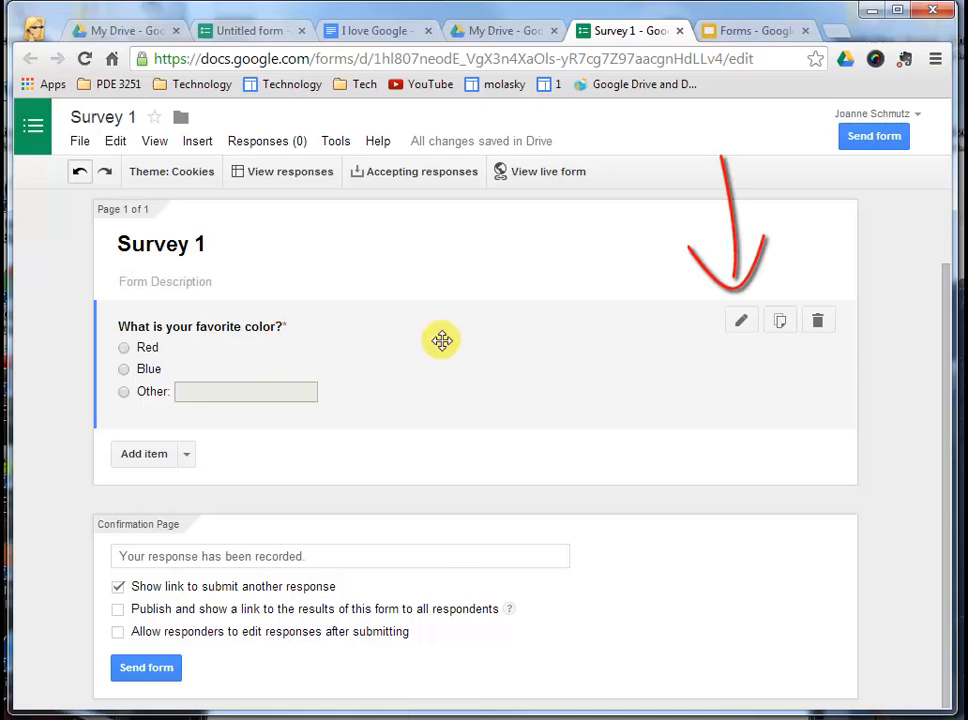
pyautogui.moveTo(741, 320)
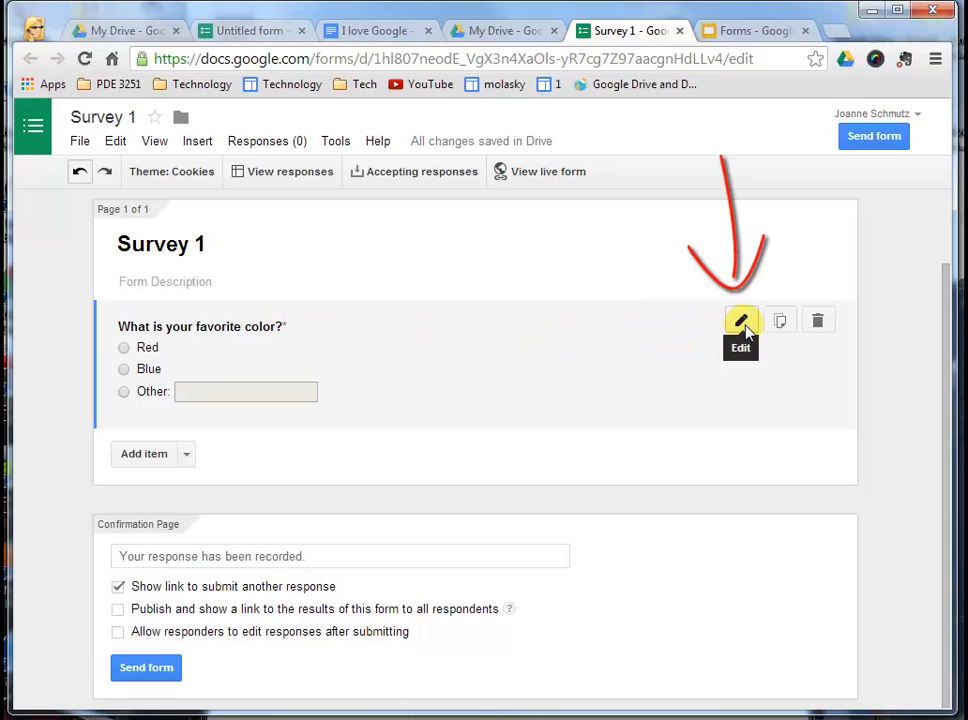
# Delete the duplicate least-favorite-color question, review question types, then switch to the slide deck.
pyautogui.click(741, 320)
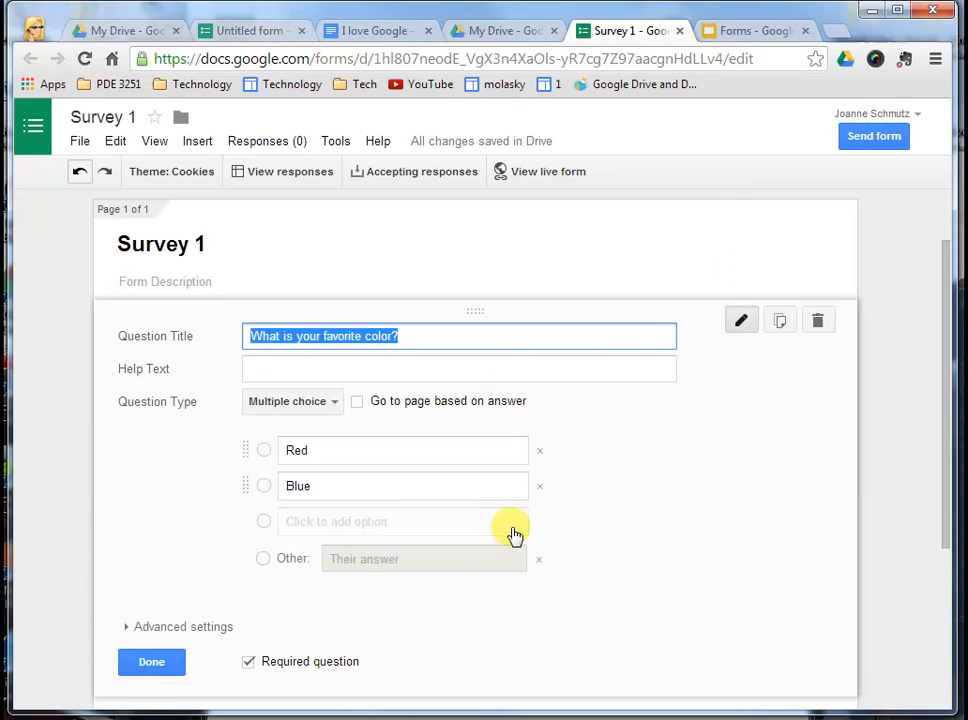
pyautogui.click(151, 661)
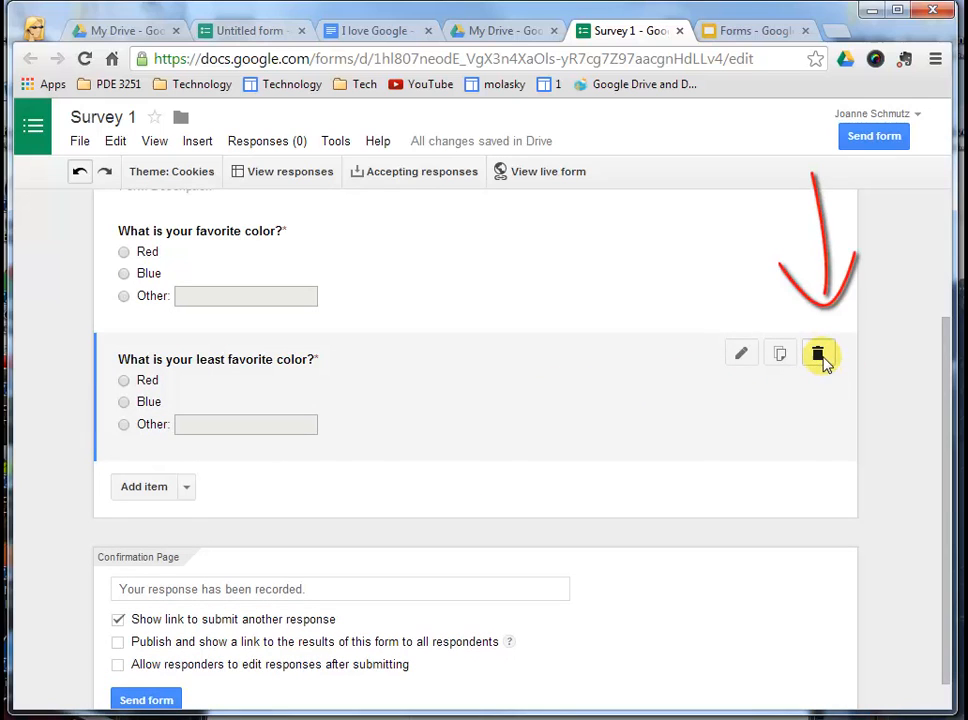
pyautogui.click(819, 353)
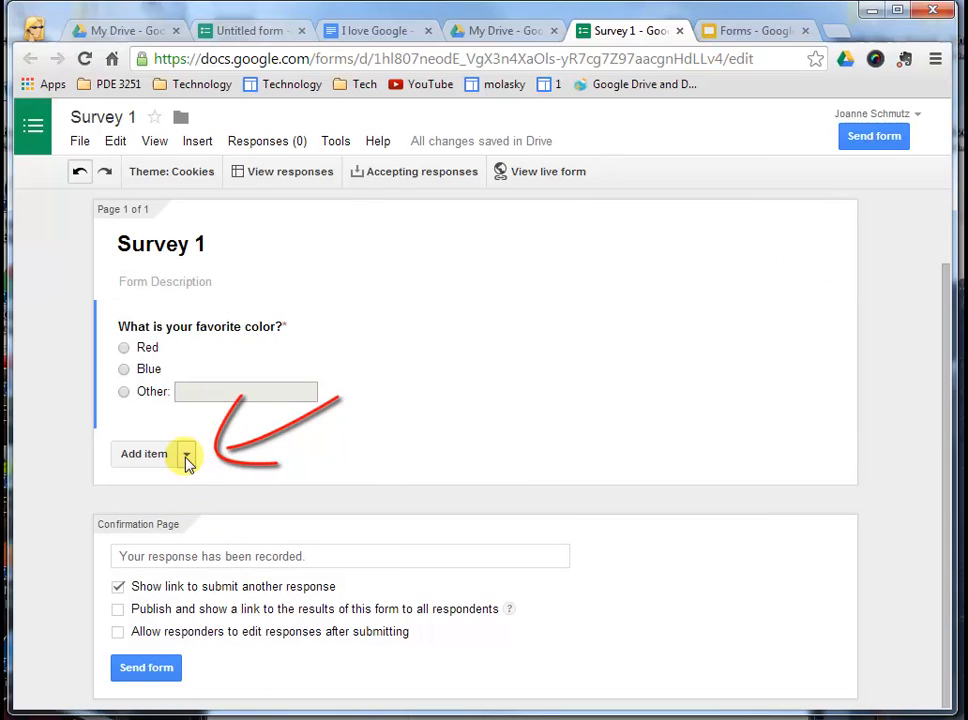
pyautogui.click(185, 453)
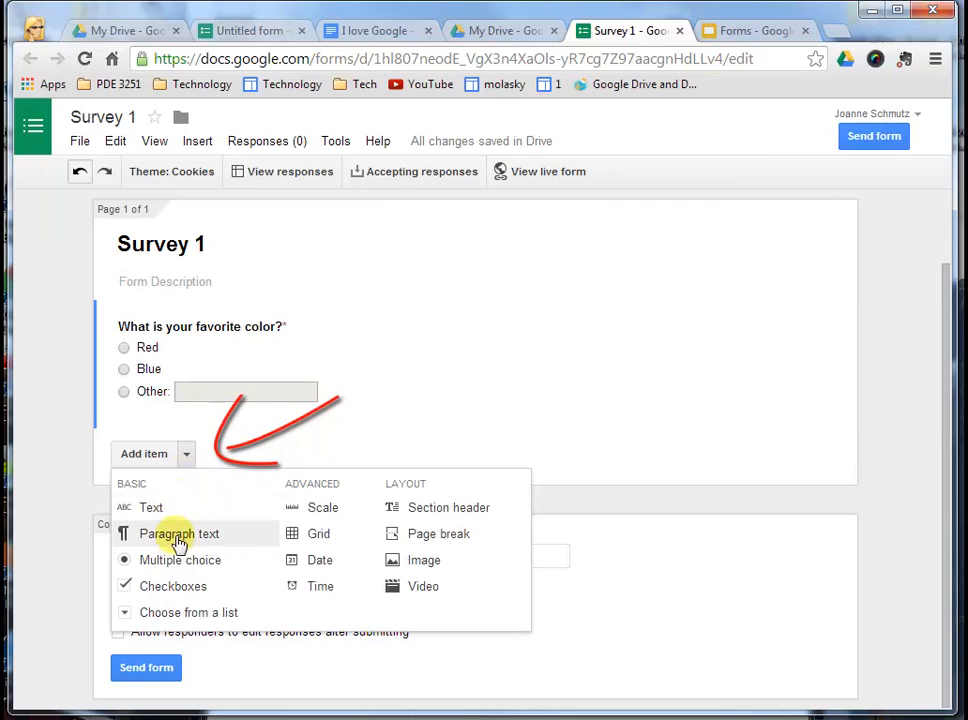
pyautogui.click(752, 30)
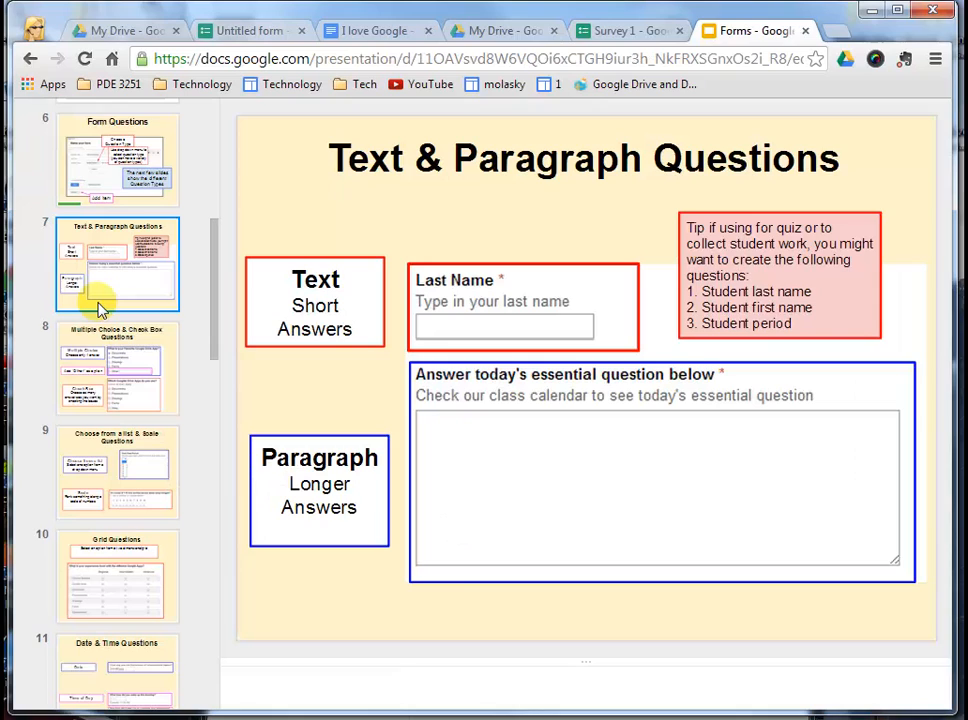
pyautogui.moveTo(185, 302)
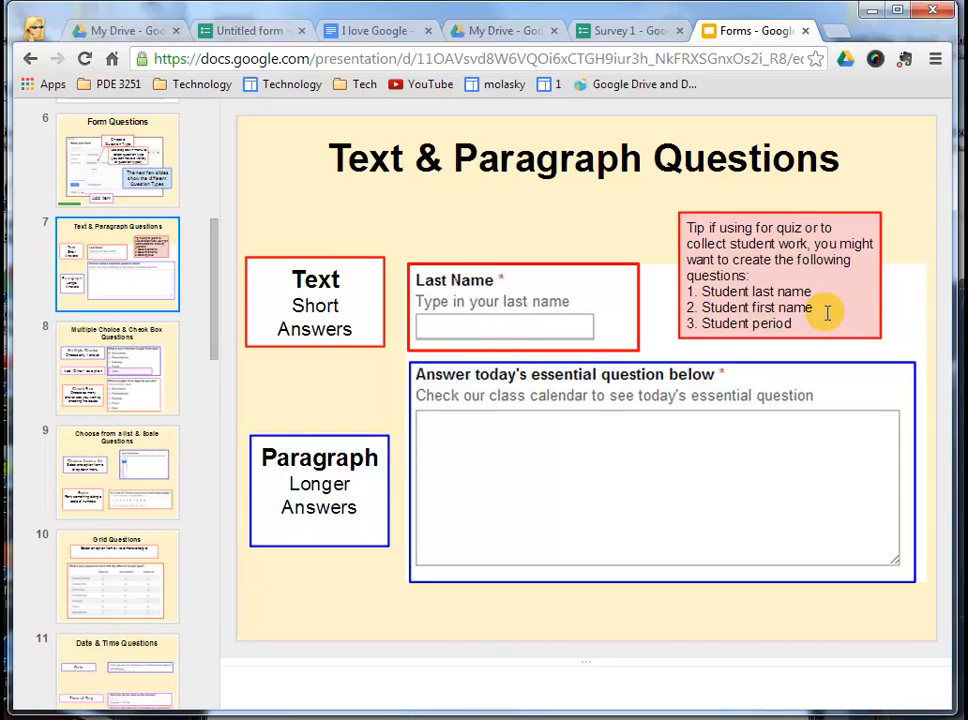
pyautogui.moveTo(818, 335)
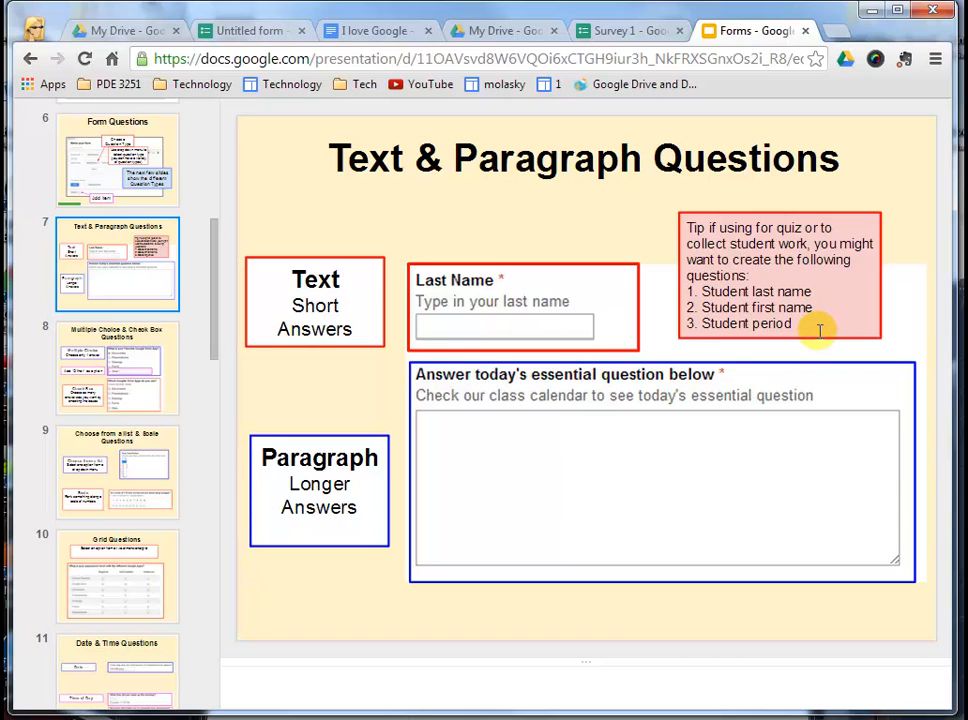
# Advance to slide 8, Multiple Choice & Check Box Questions.
pyautogui.click(117, 367)
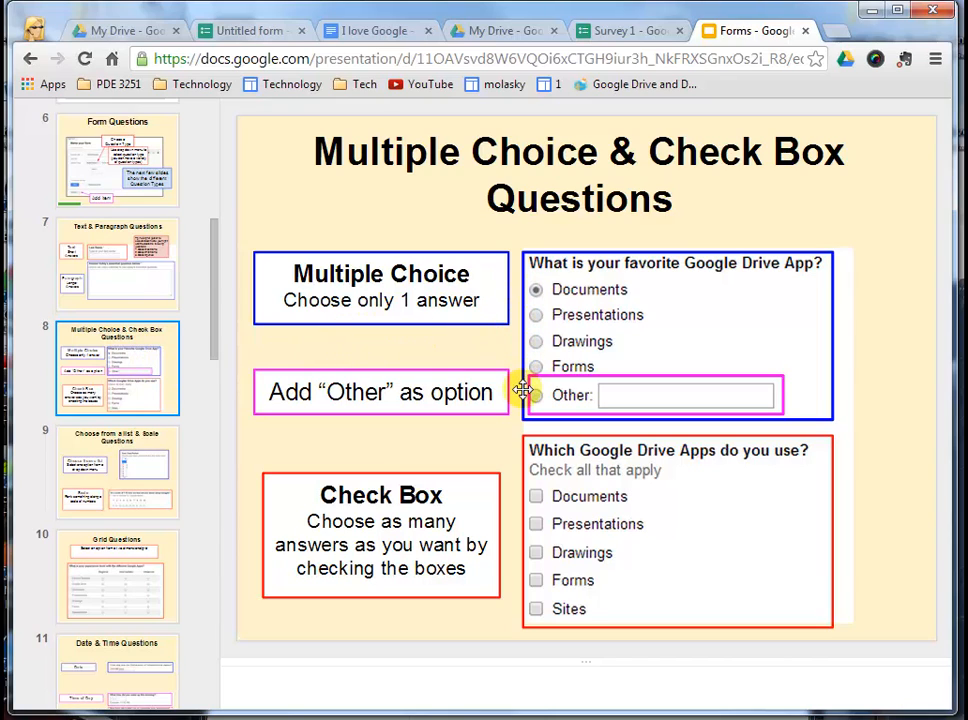
pyautogui.moveTo(481, 452)
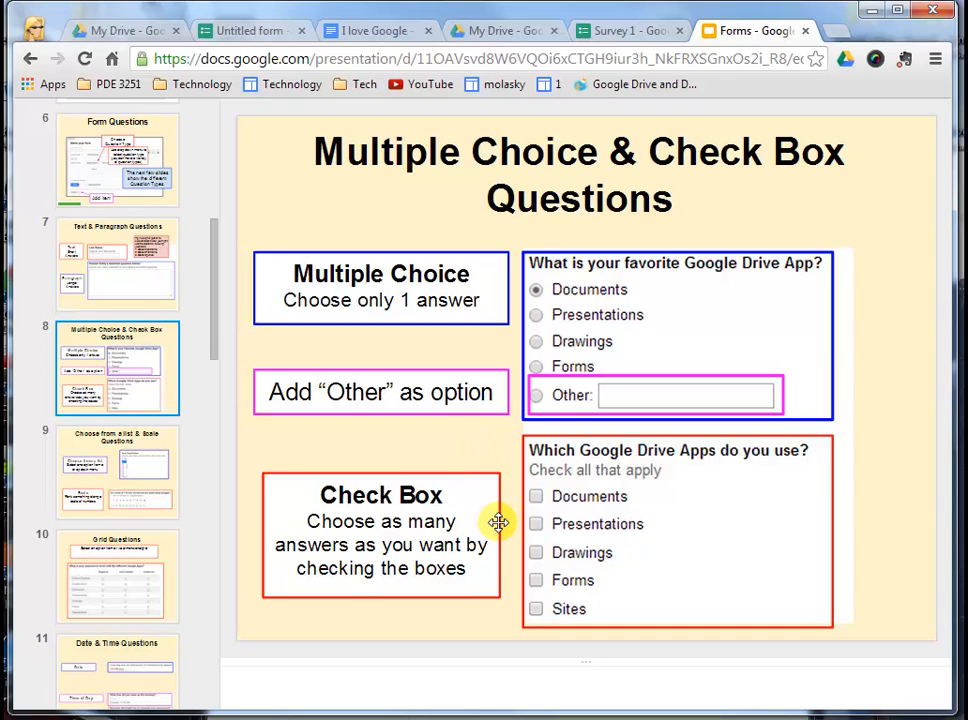
pyautogui.moveTo(523, 518)
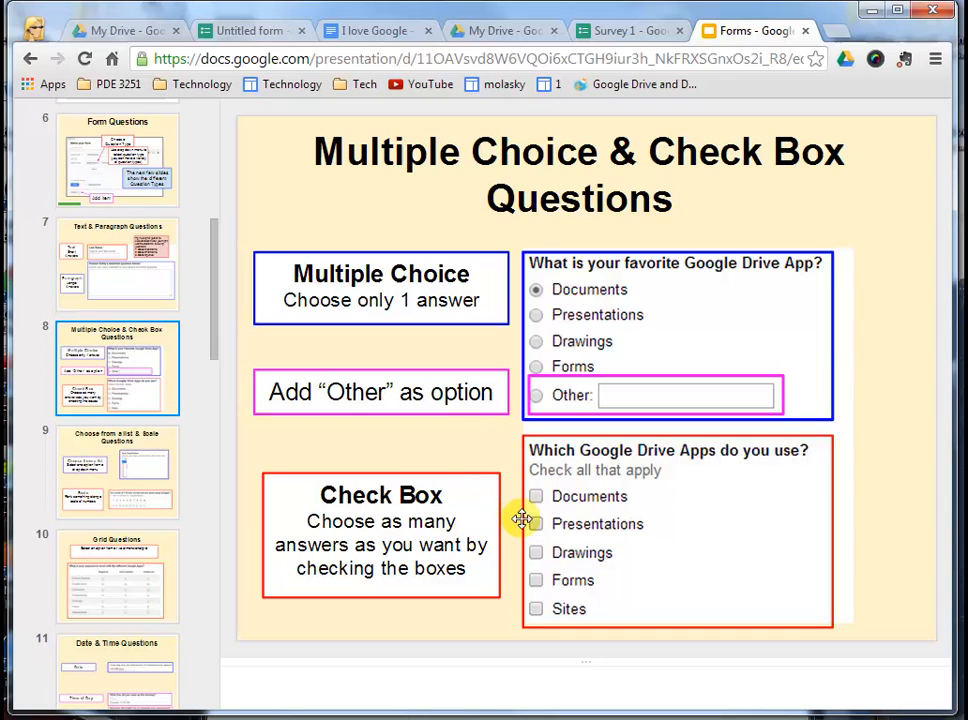
pyautogui.moveTo(518, 588)
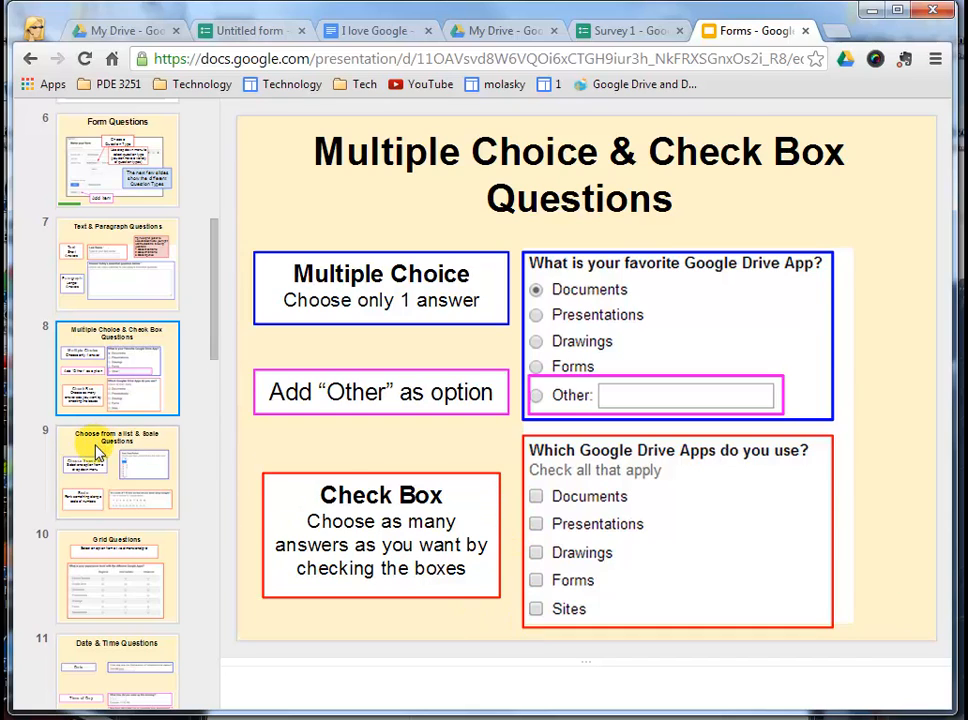
# Open slide 9, Choose from a list & Scale Questions.
pyautogui.click(117, 470)
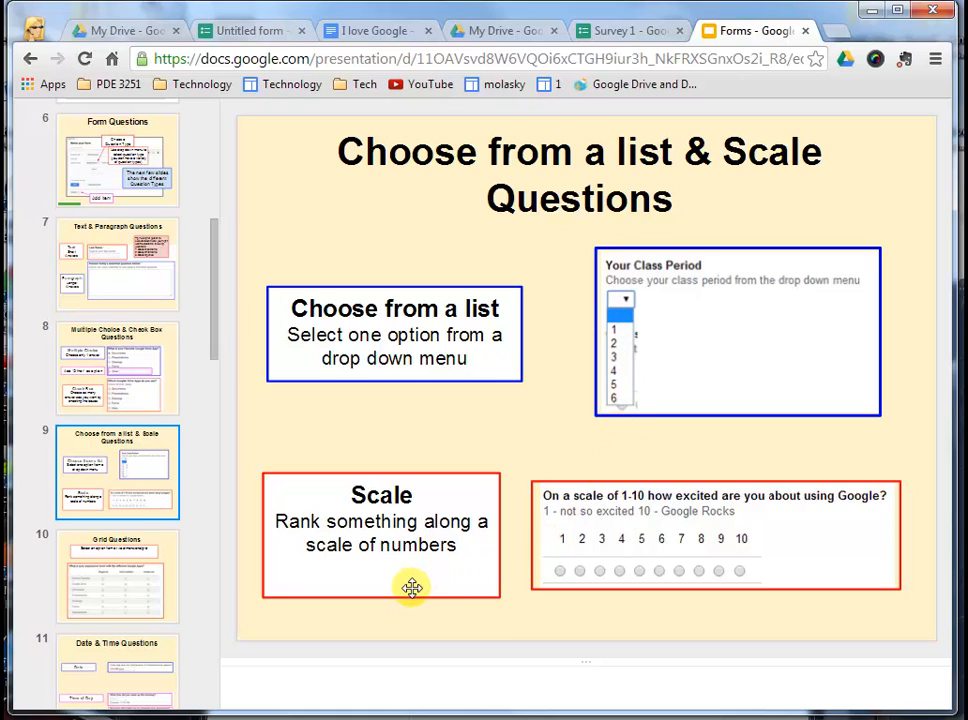
pyautogui.moveTo(656, 585)
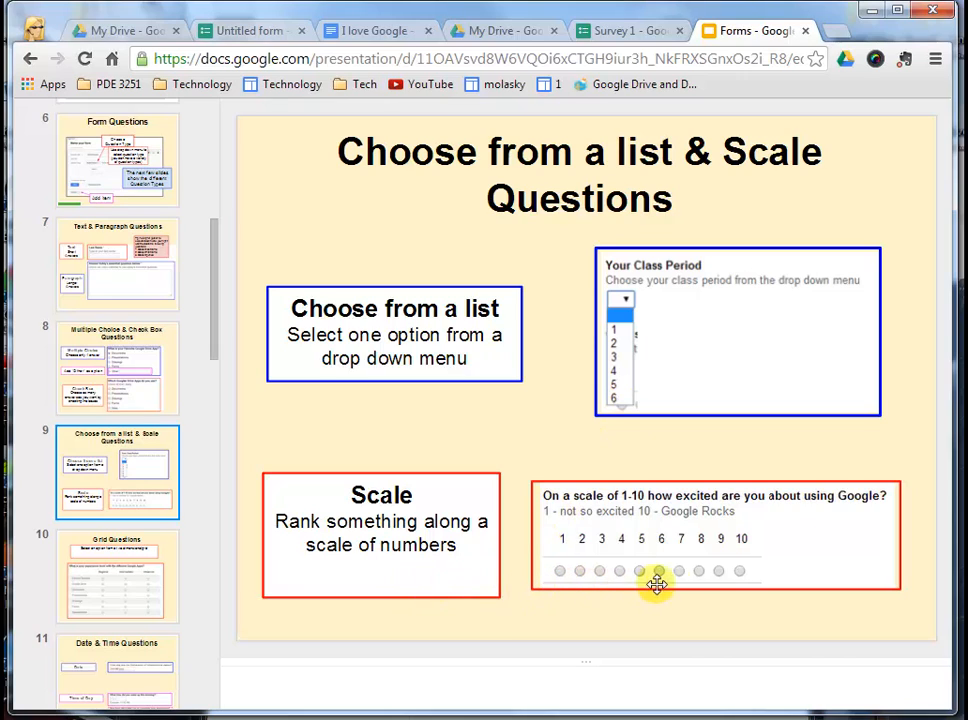
pyautogui.moveTo(570, 530)
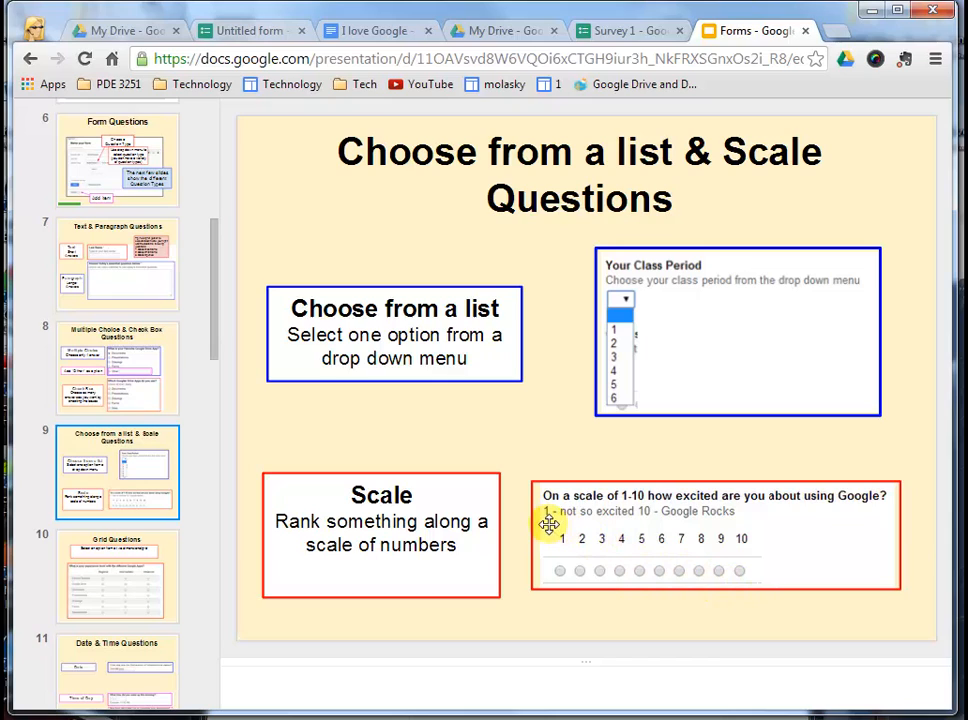
pyautogui.moveTo(557, 527)
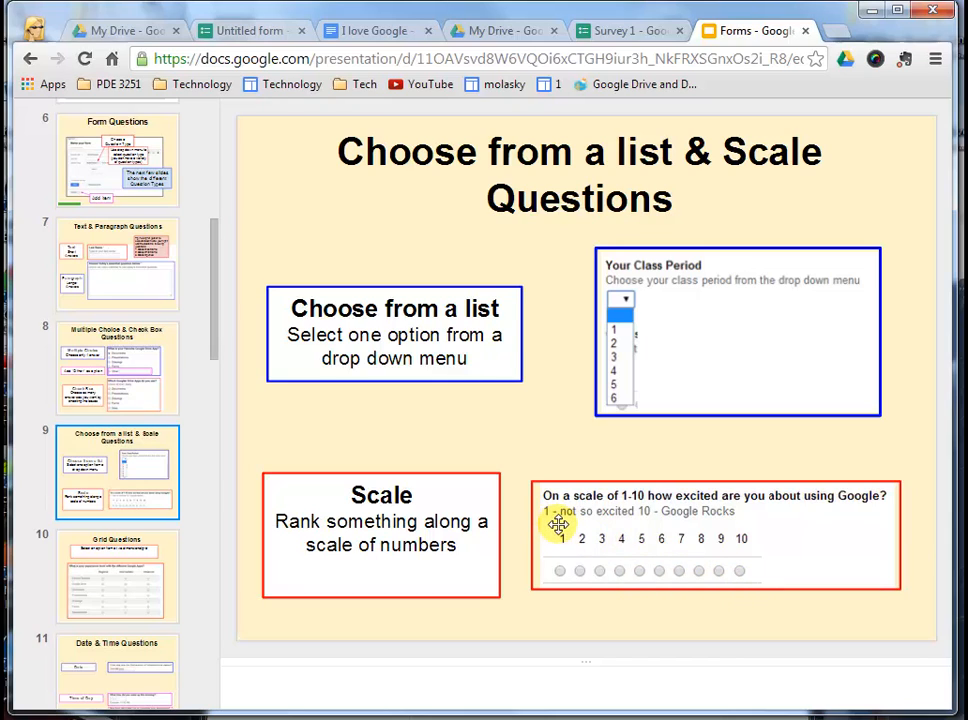
# Advance to slide 10, Grid Questions.
pyautogui.click(117, 575)
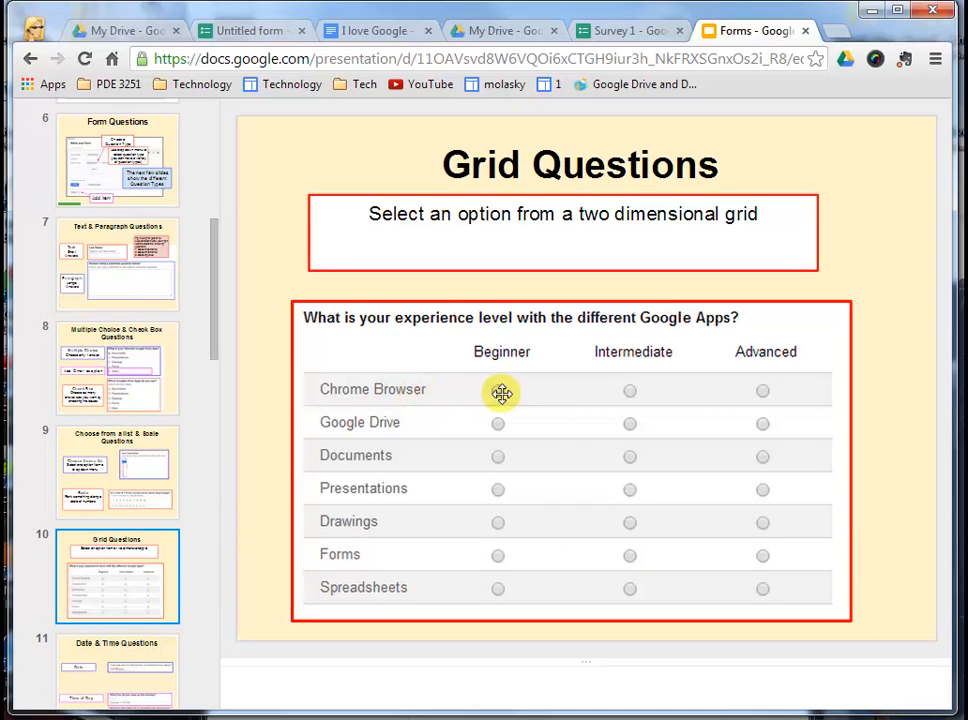
pyautogui.moveTo(458, 391)
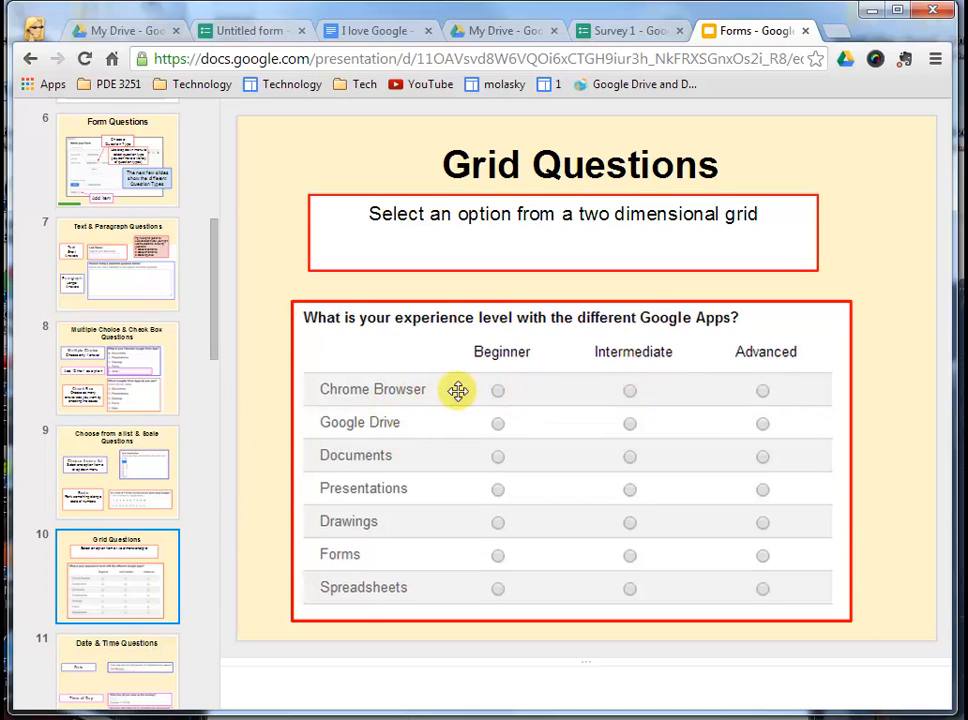
pyautogui.moveTo(340, 658)
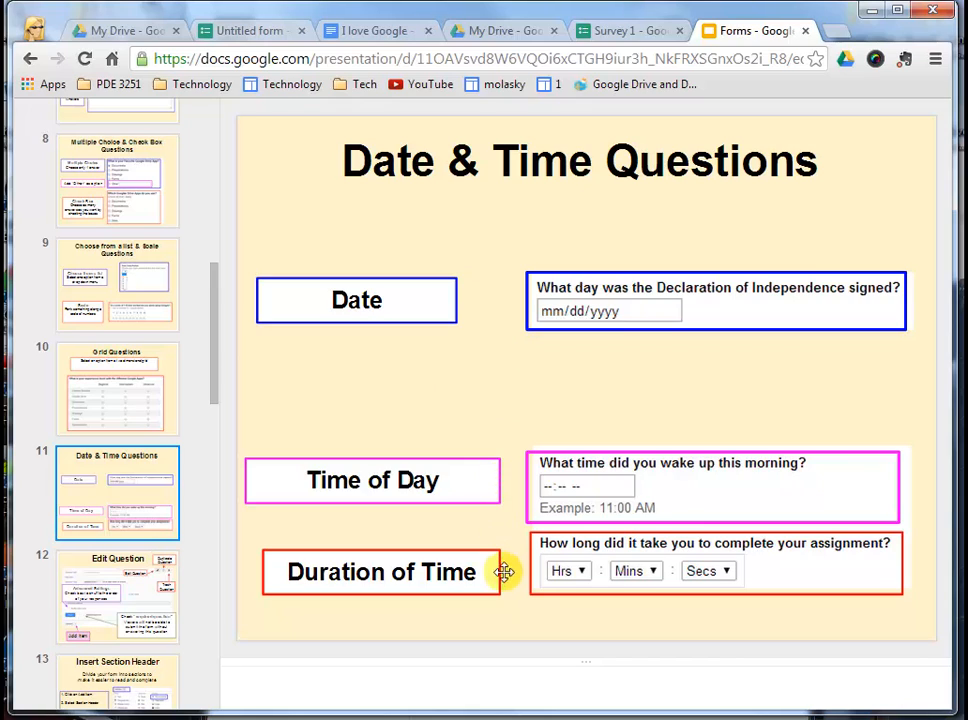
pyautogui.moveTo(498, 586)
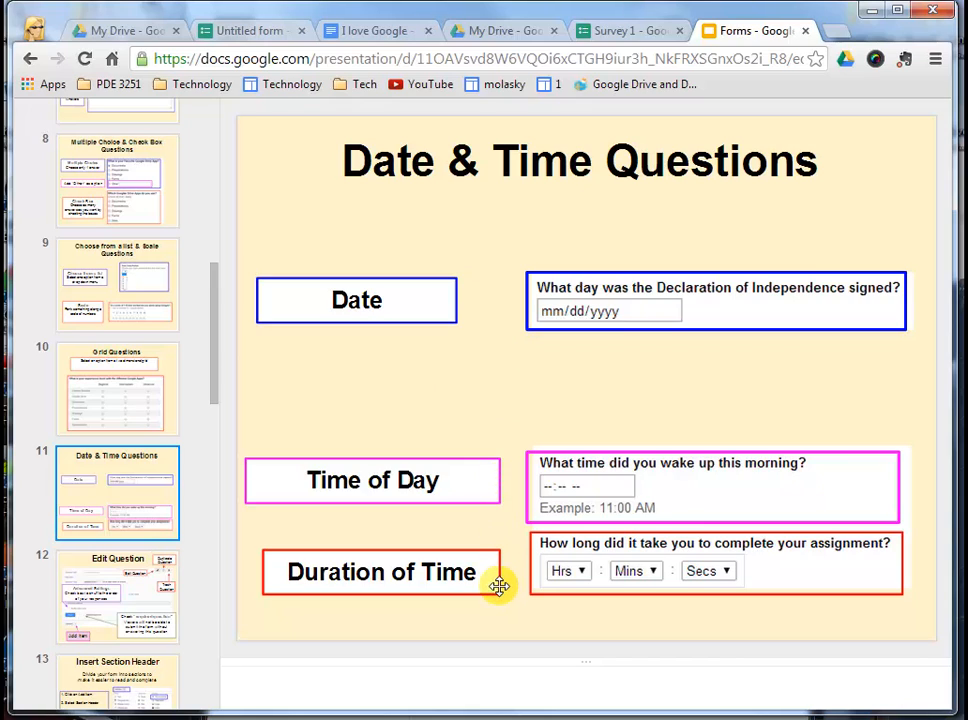
# Return from Date & Time to the slide 10 Grid Questions slide.
pyautogui.click(117, 293)
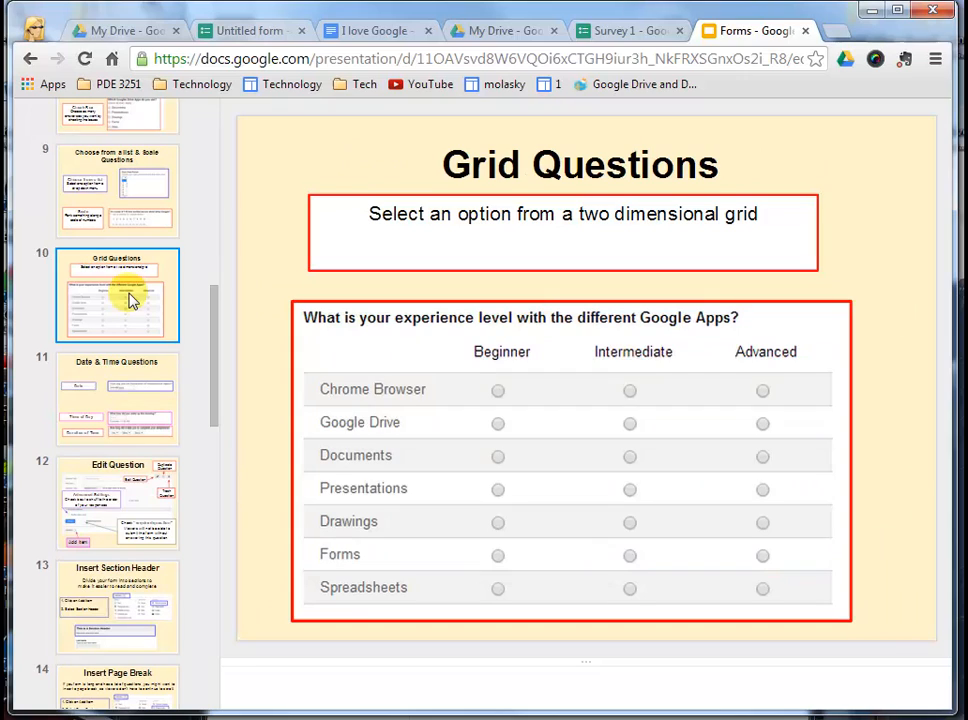